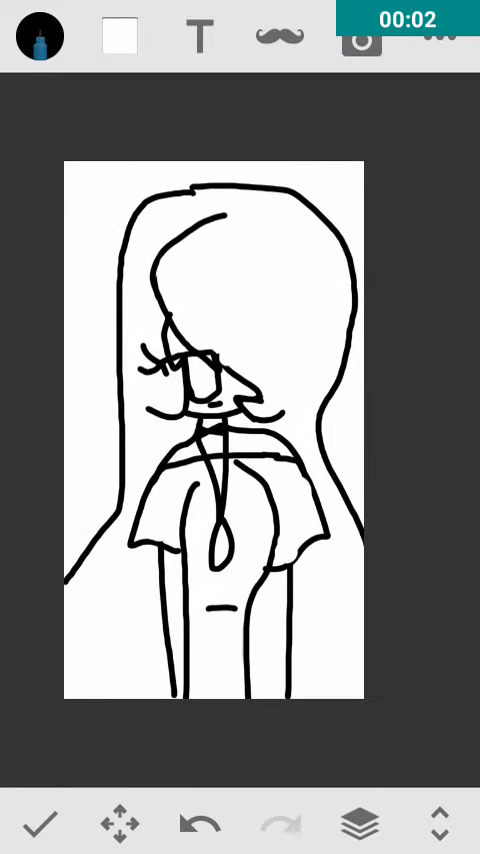
- Open the brush and colour options to fill the background yellow
click(39, 37)
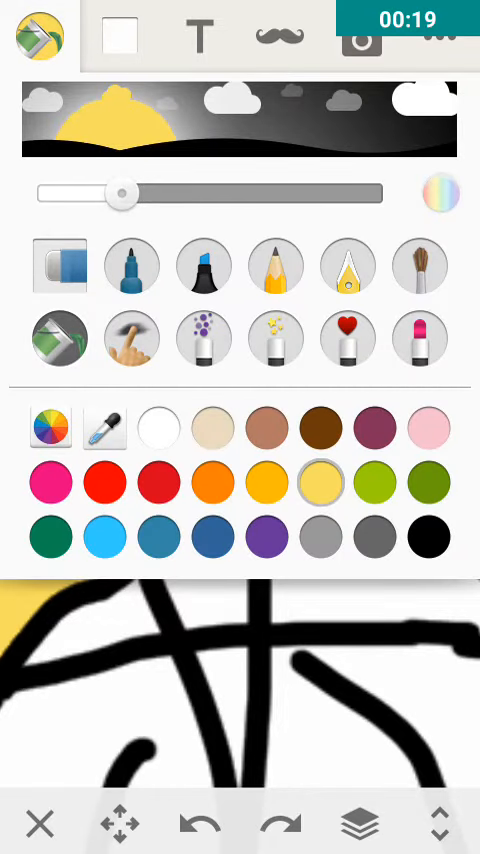
- Pick orange, then mix a light peach in the custom colour picker
click(209, 483)
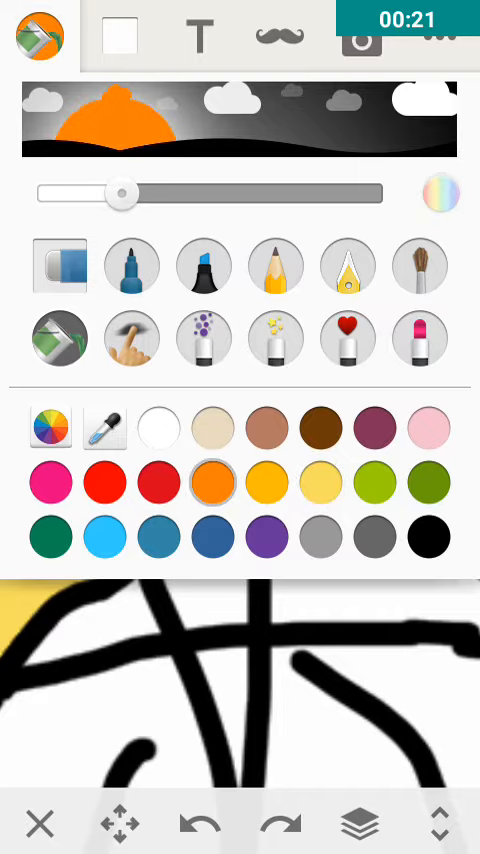
click(53, 427)
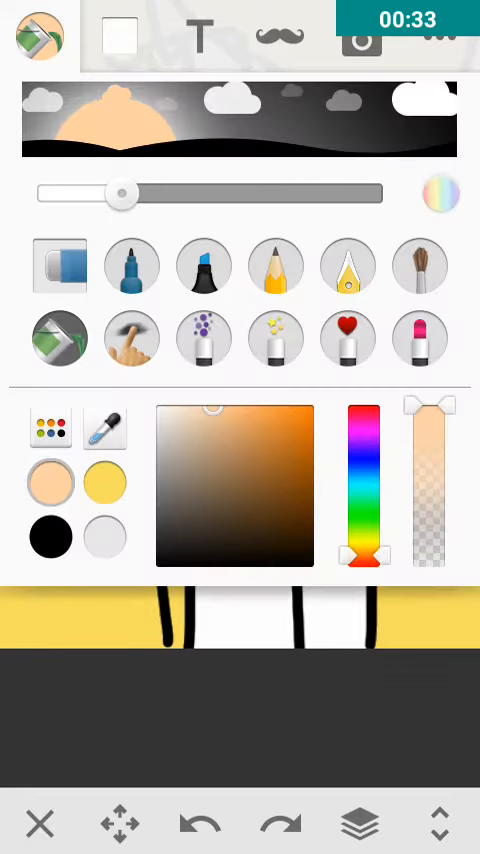
- Fill the girl's legs with peach, then reopen the colour options for dark grey
click(131, 265)
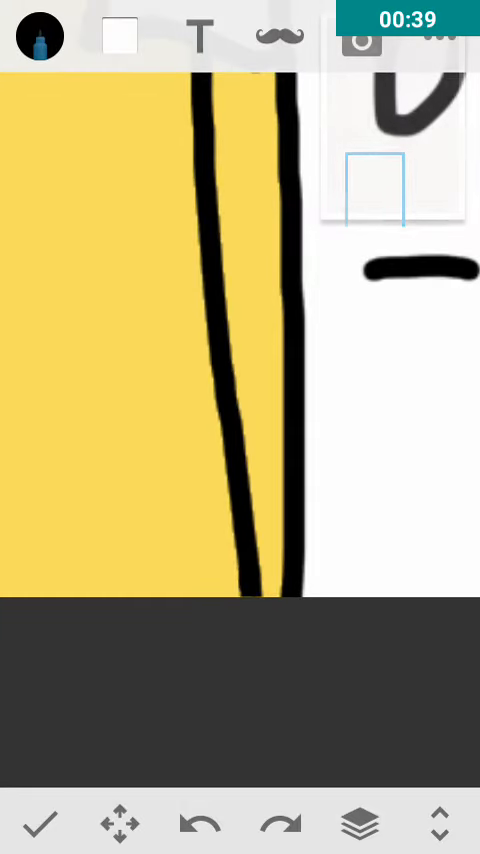
click(40, 37)
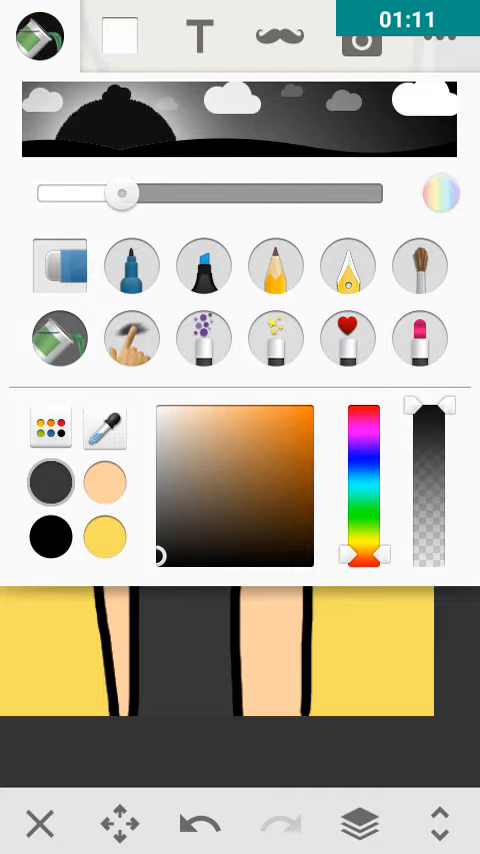
- Fill the girl's top around the pendant with dark grey
click(204, 264)
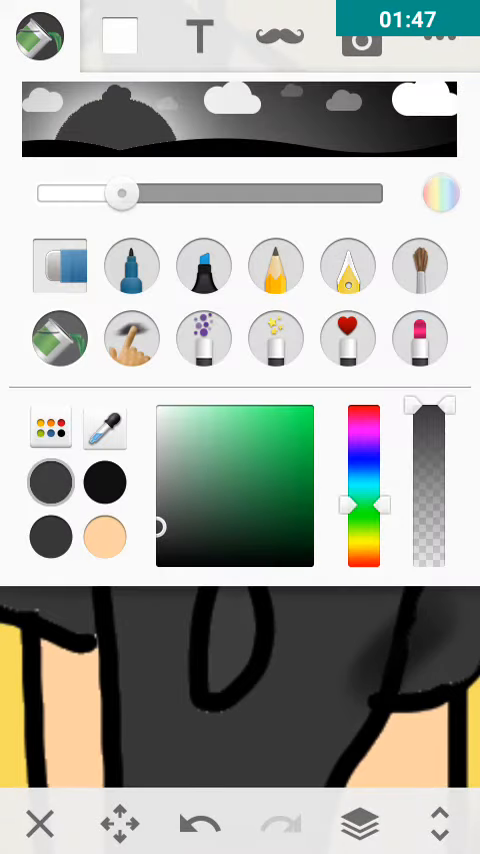
- Restore the preset swatches and switch to the Marker brush in white
click(49, 428)
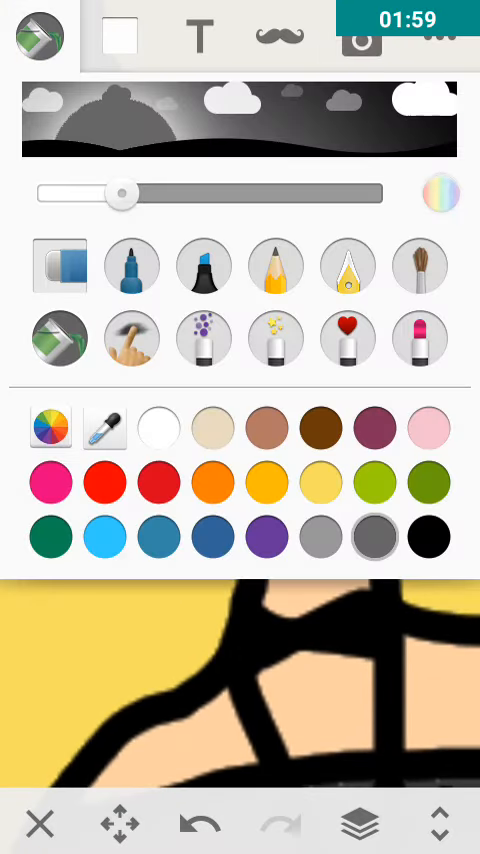
click(131, 265)
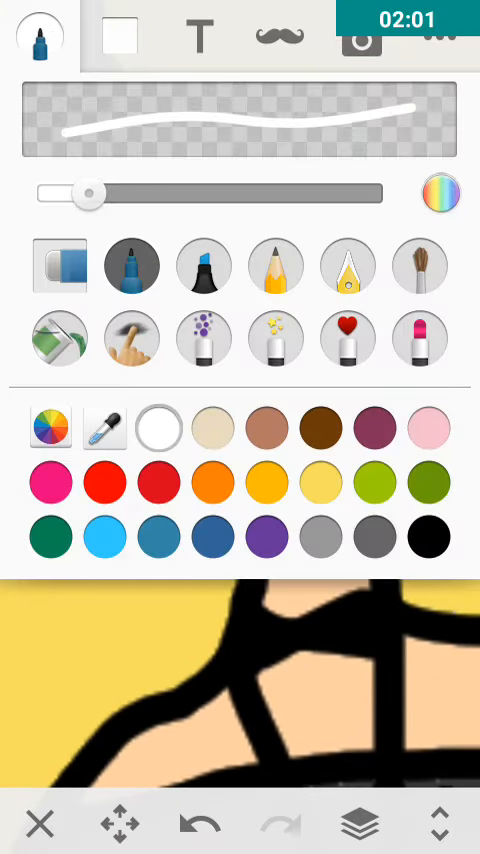